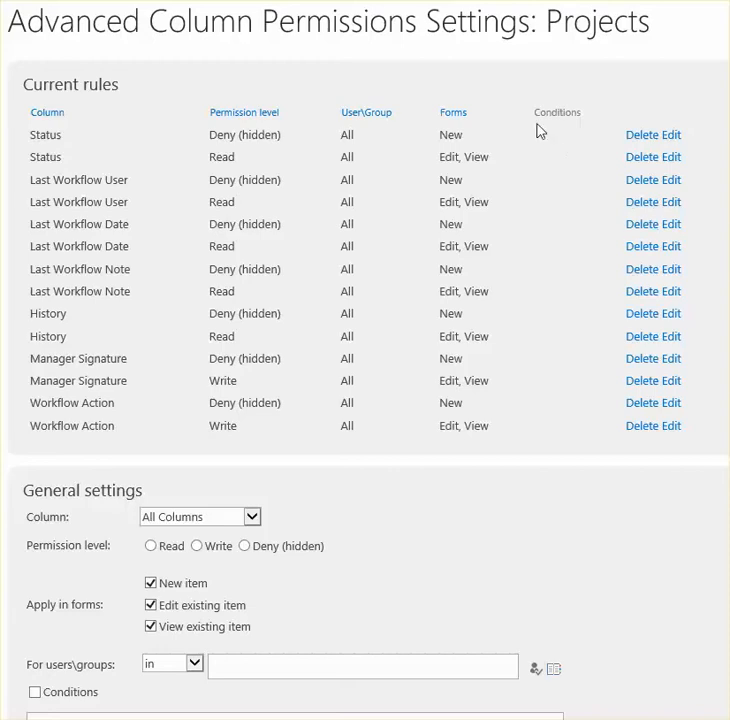
pyautogui.moveTo(536, 124)
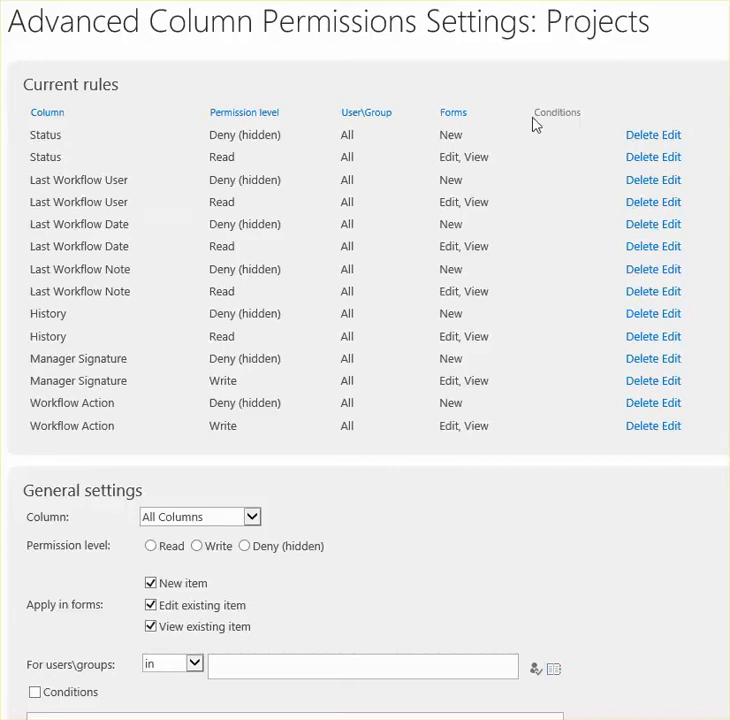
pyautogui.moveTo(504, 176)
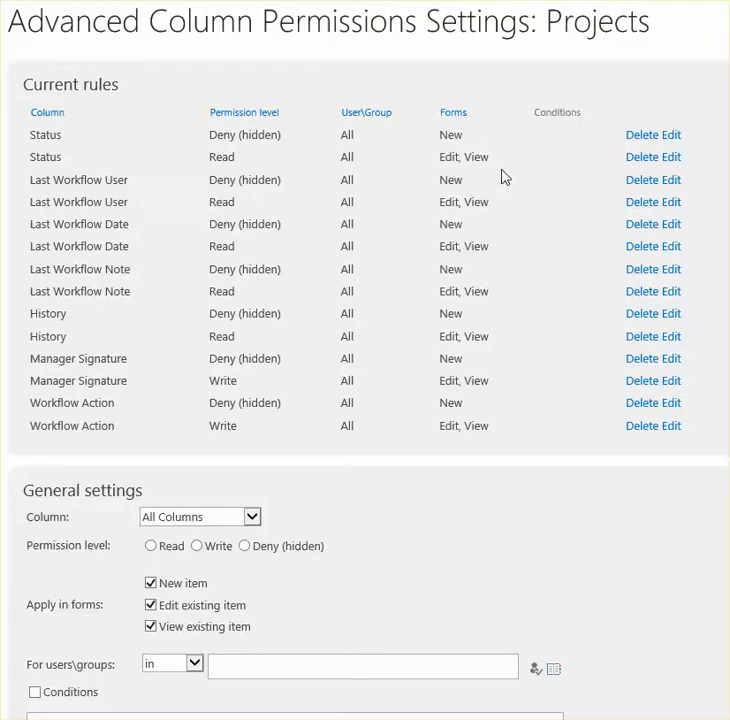
pyautogui.moveTo(328, 178)
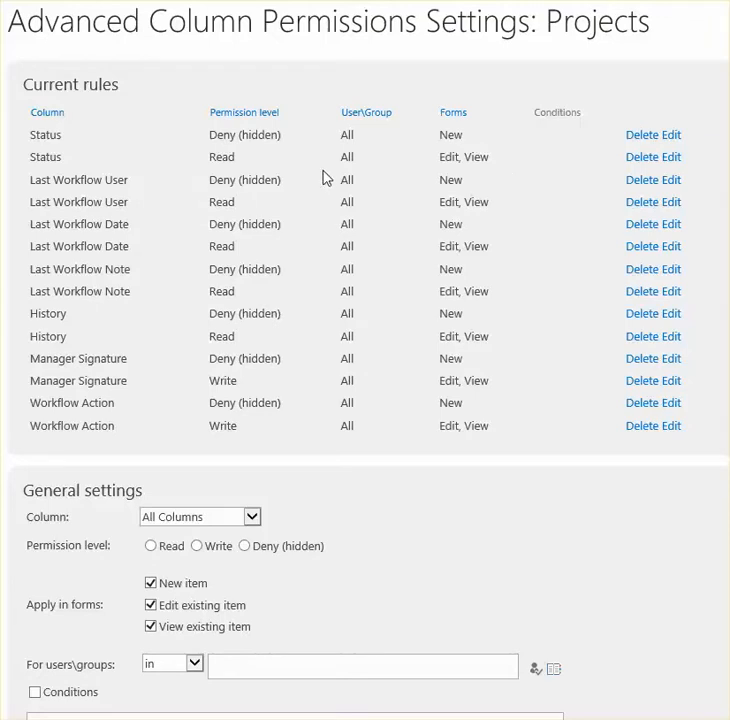
pyautogui.moveTo(378, 160)
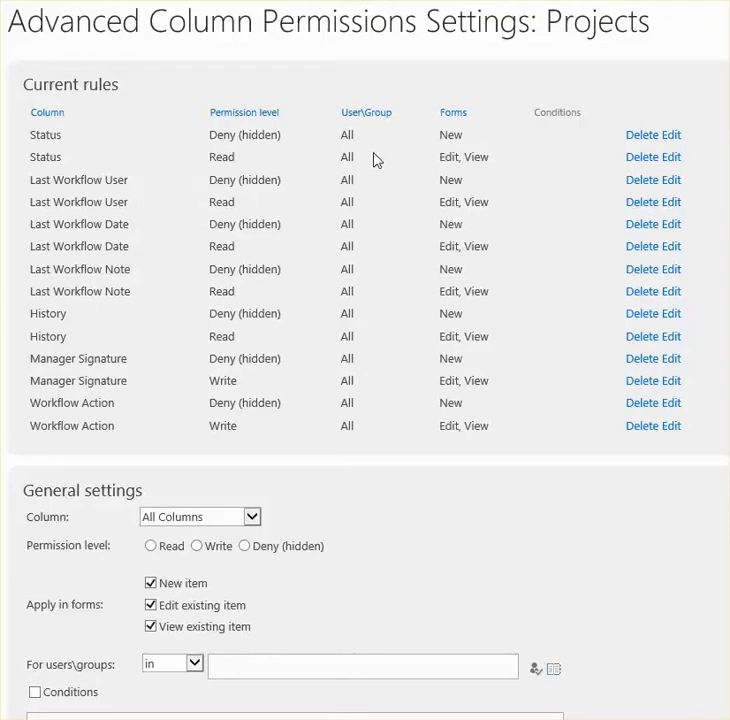
pyautogui.moveTo(484, 140)
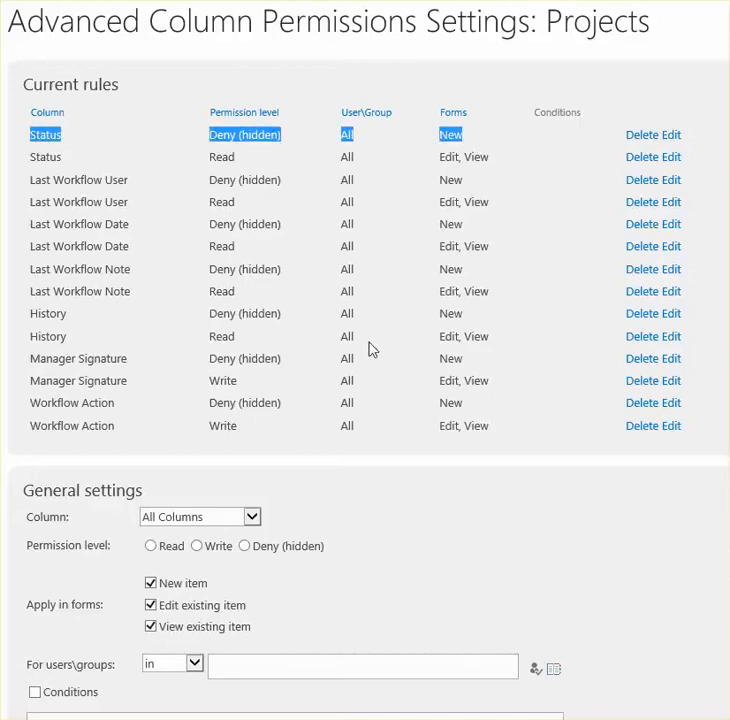
pyautogui.moveTo(184, 160)
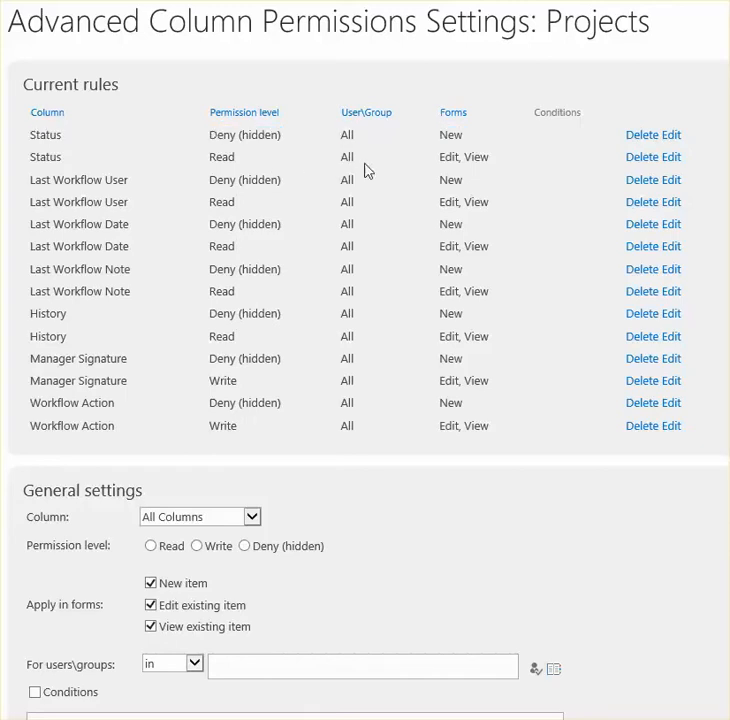
# Leave the Current rules table and go to the Apples Project V2 item form
pyautogui.doubleClick(220, 156)
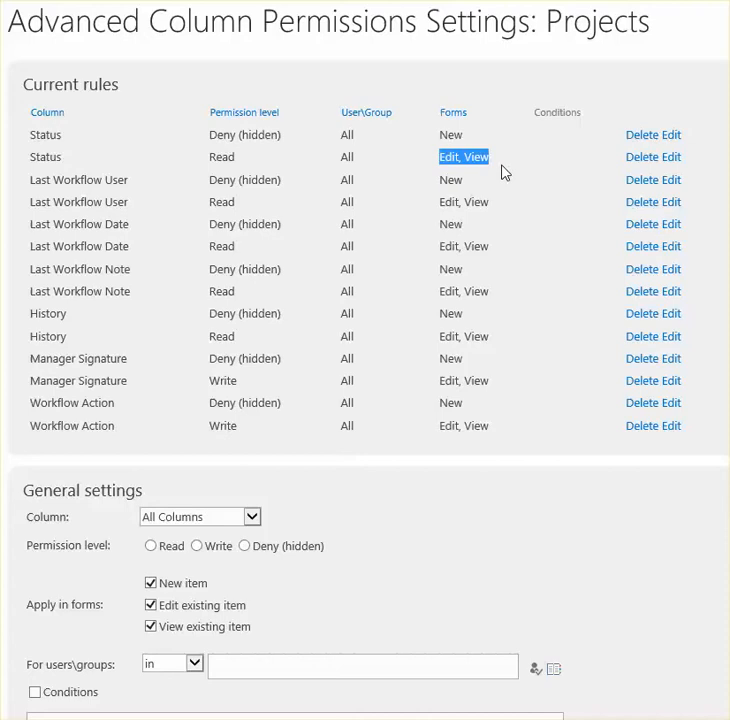
pyautogui.moveTo(478, 144)
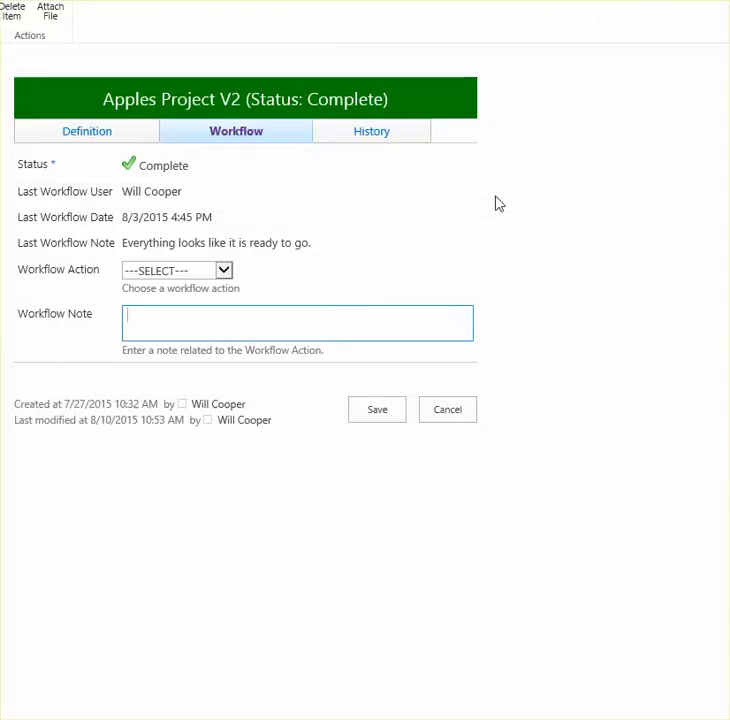
pyautogui.moveTo(100, 322)
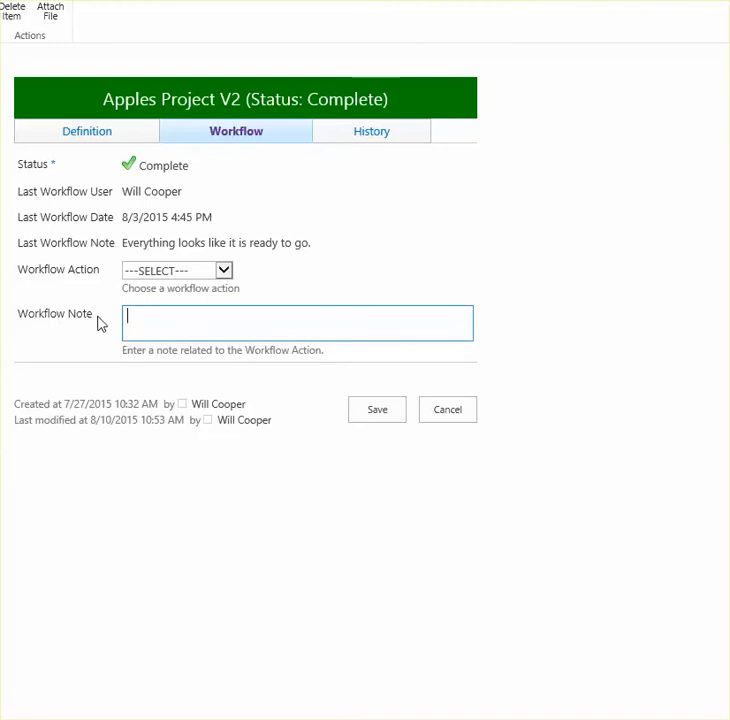
pyautogui.moveTo(96, 368)
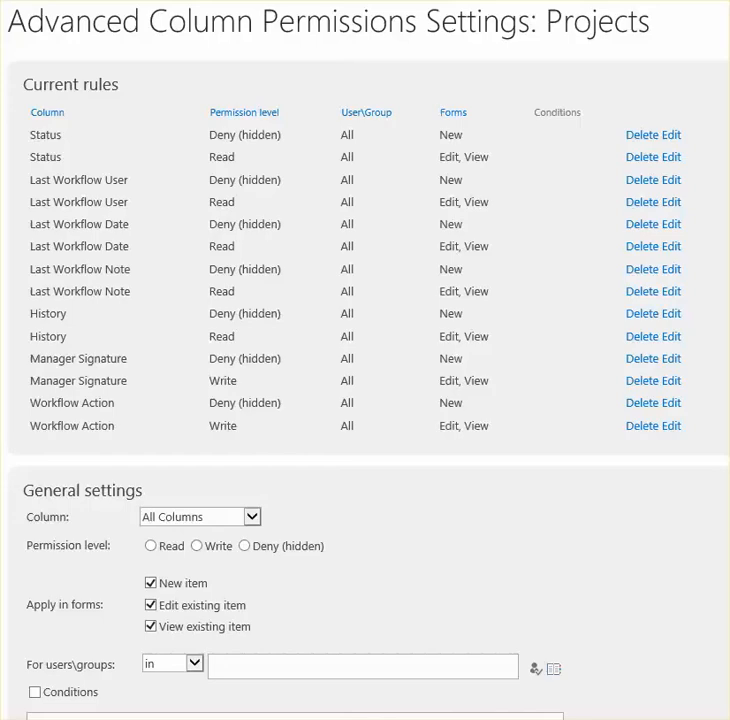
pyautogui.moveTo(320, 580)
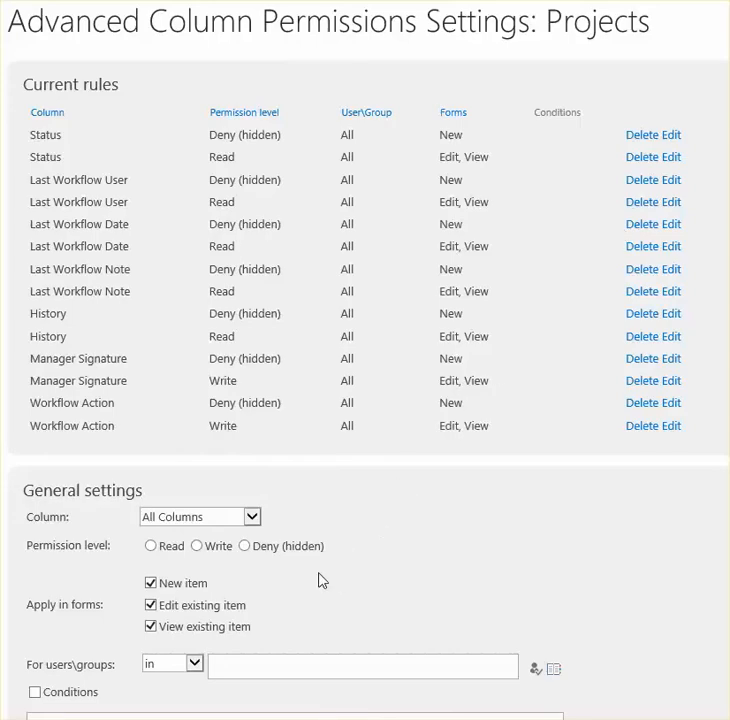
# Draft a Workflow Note rule set to Deny (hidden) applying only to the New item form
pyautogui.click(200, 516)
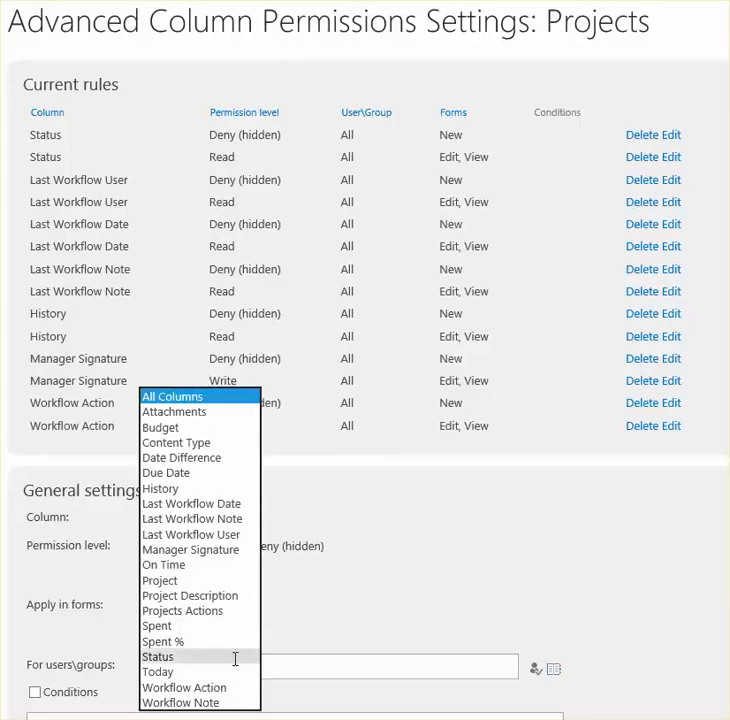
pyautogui.click(180, 702)
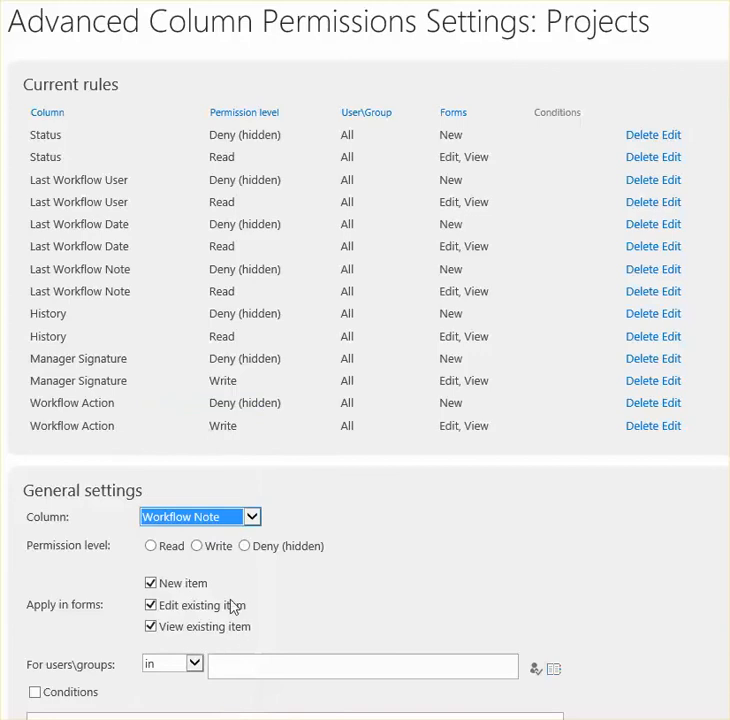
pyautogui.click(244, 546)
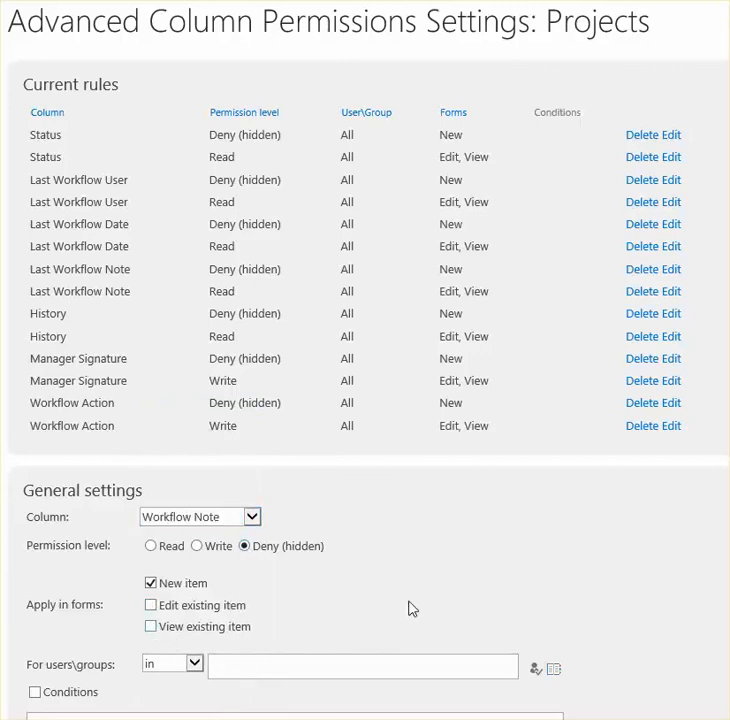
pyautogui.scroll(-3)
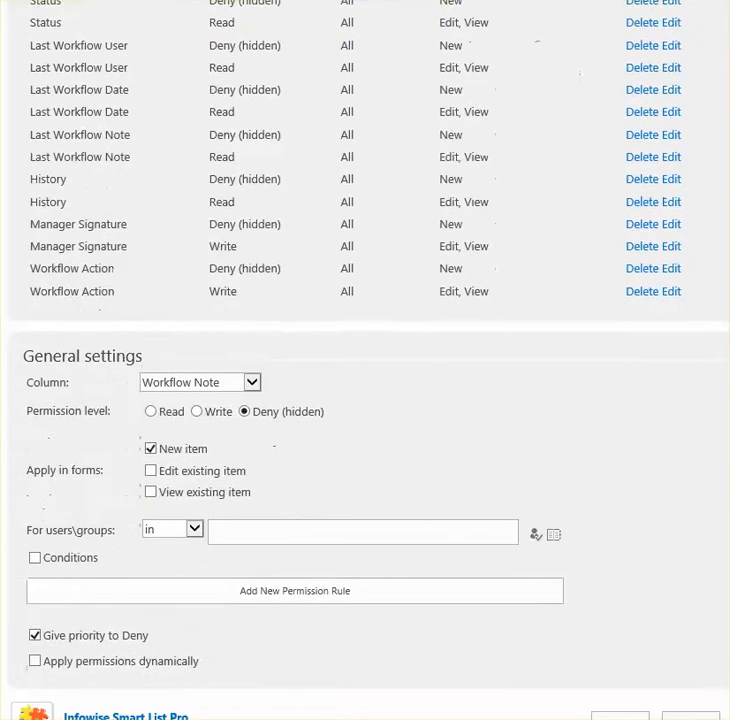
pyautogui.moveTo(614, 444)
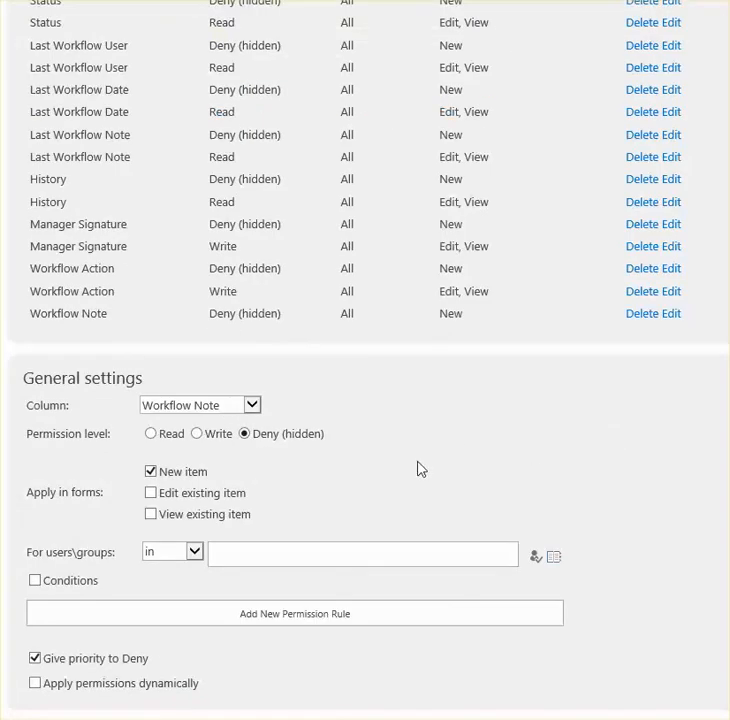
pyautogui.moveTo(344, 456)
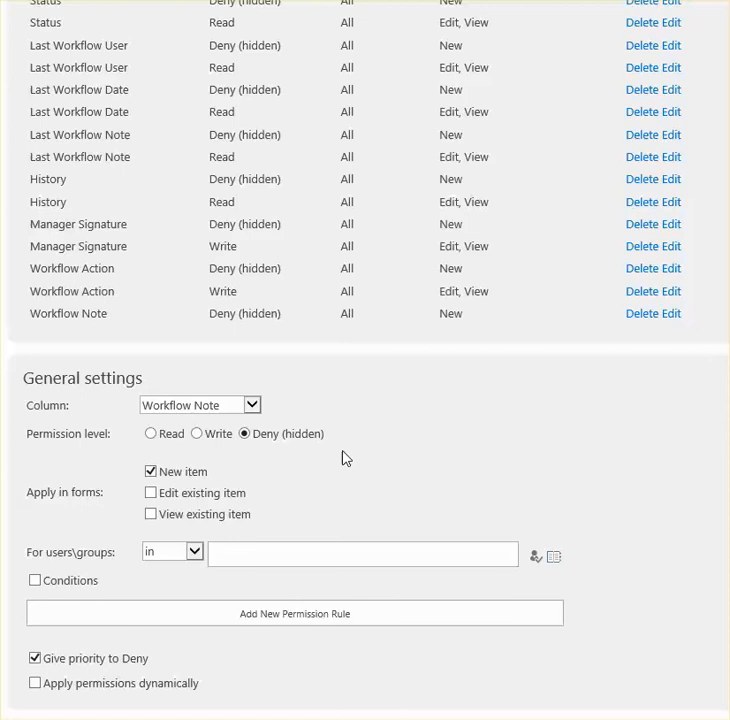
pyautogui.moveTo(264, 472)
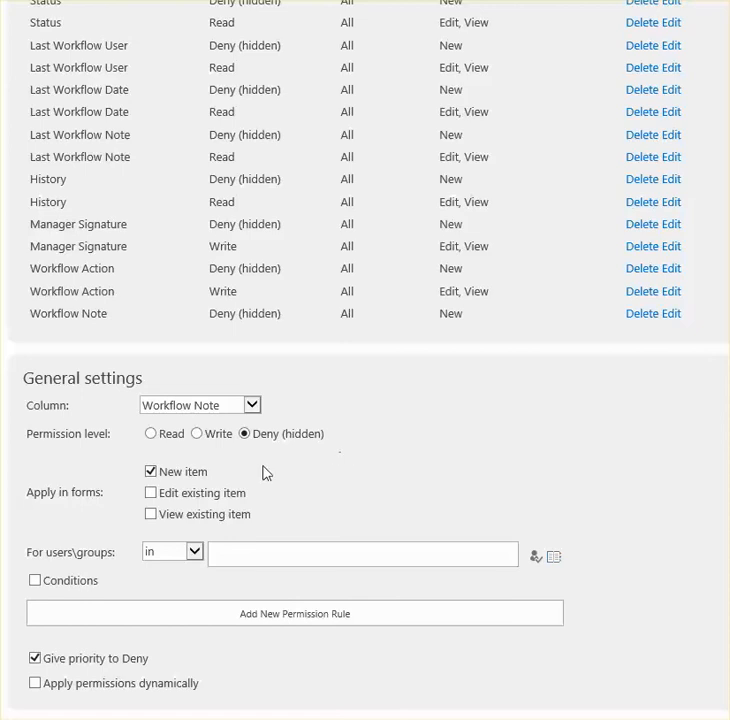
# Select Write permission for the second Workflow Note rule
pyautogui.click(150, 492)
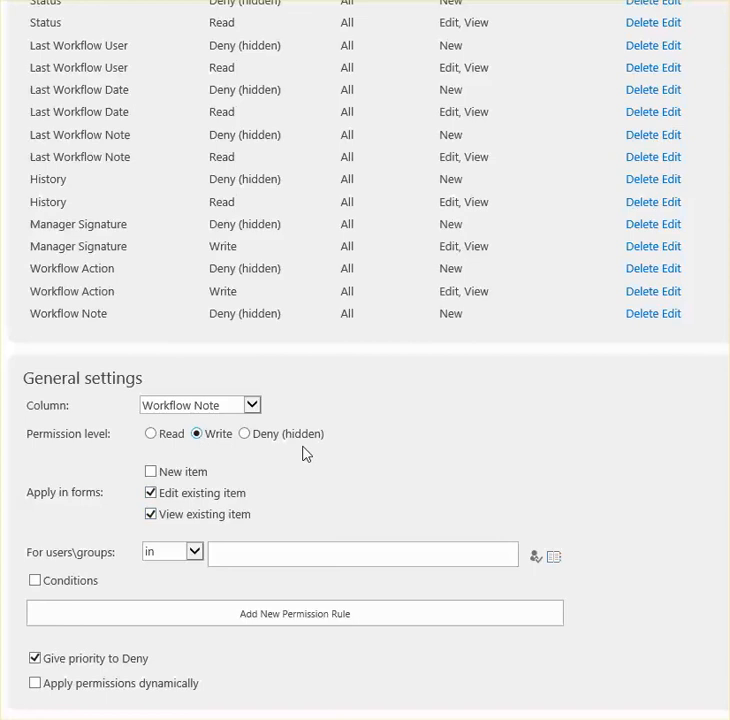
pyautogui.moveTo(300, 516)
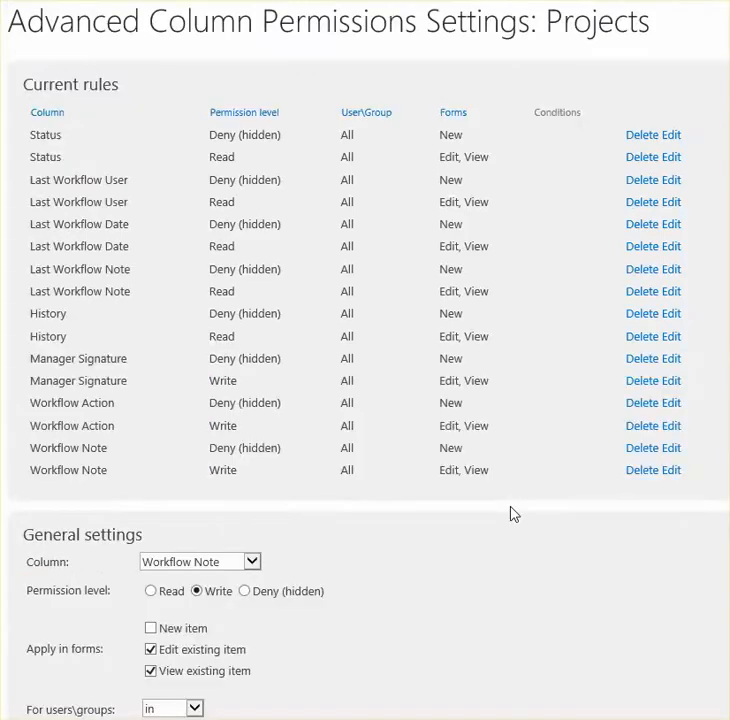
pyautogui.scroll(-3)
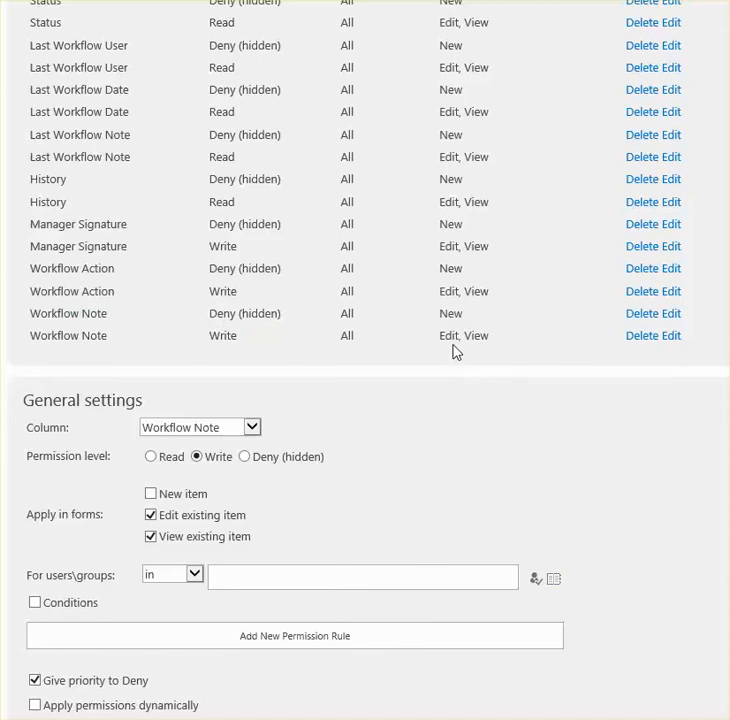
pyautogui.moveTo(454, 352)
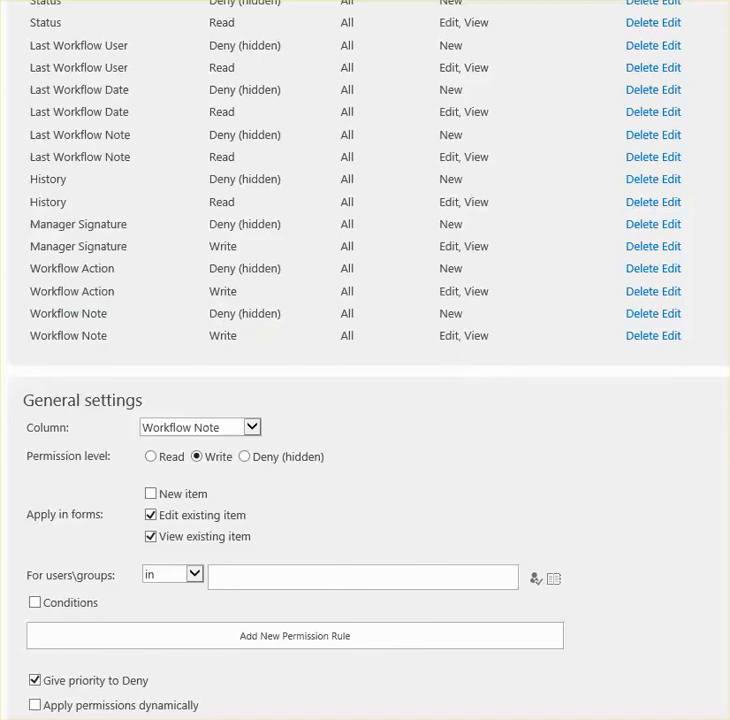
pyautogui.scroll(-3)
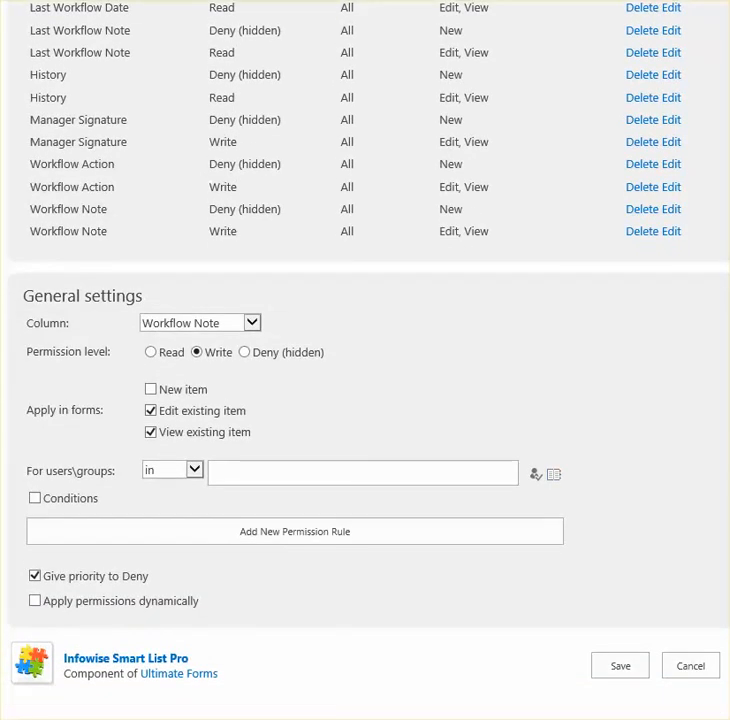